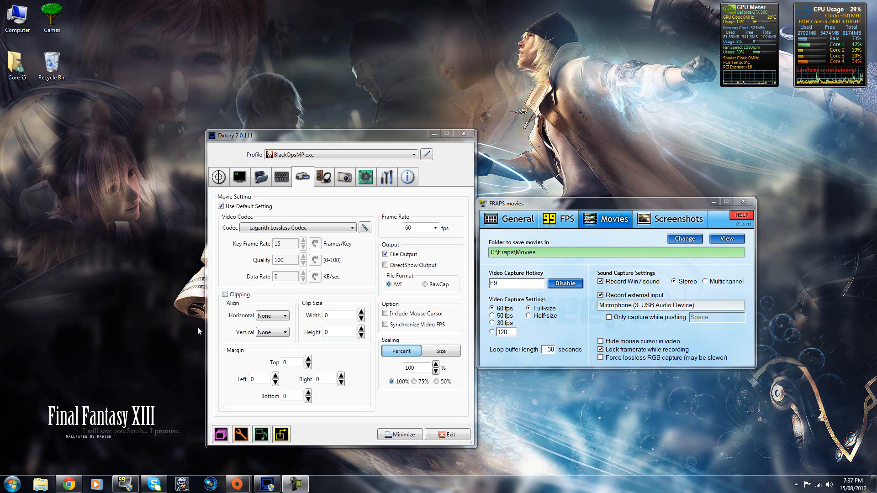
mouse_move(215, 351)
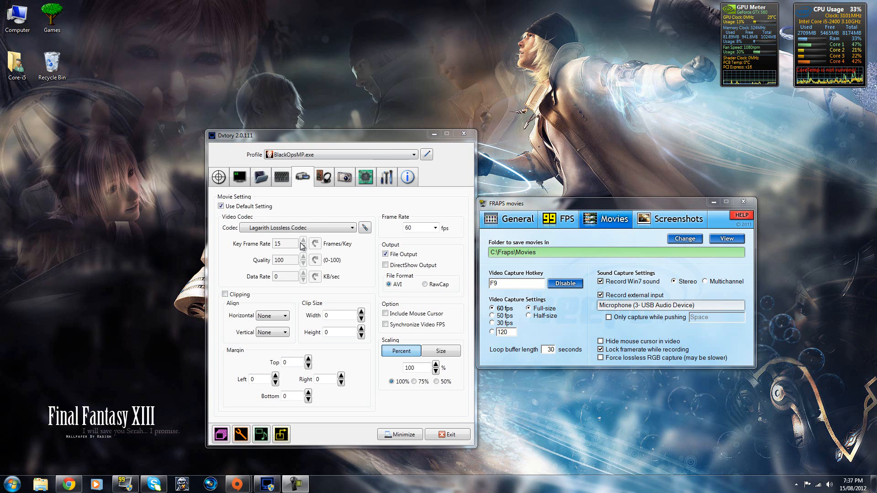
mouse_move(254, 196)
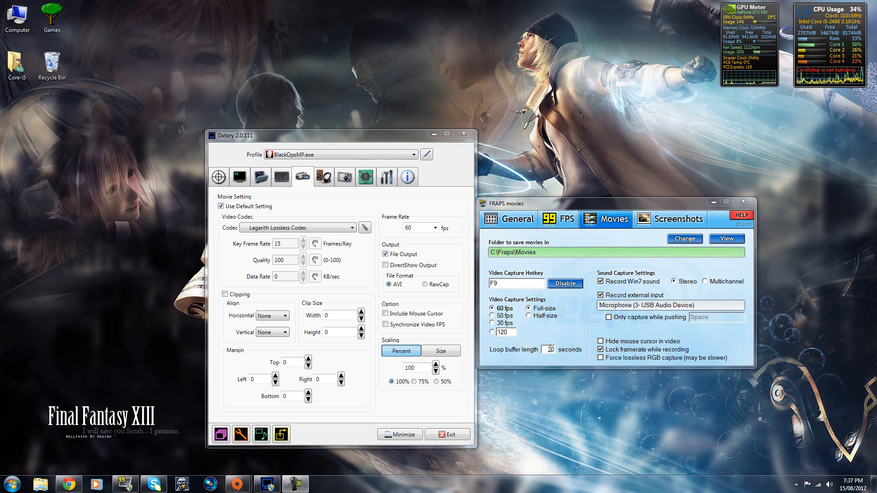
Glance at the screenshot settings, then open Lagarith's codec configuration and select YV12 mode
click(678, 219)
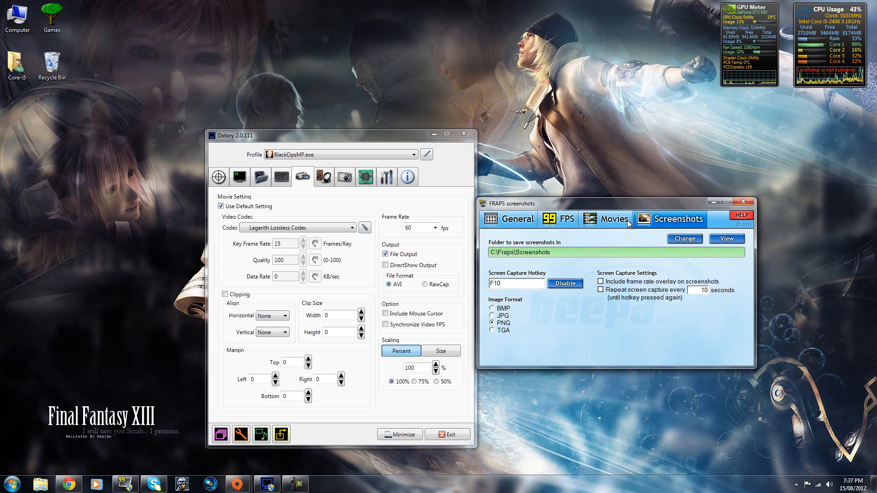
click(606, 219)
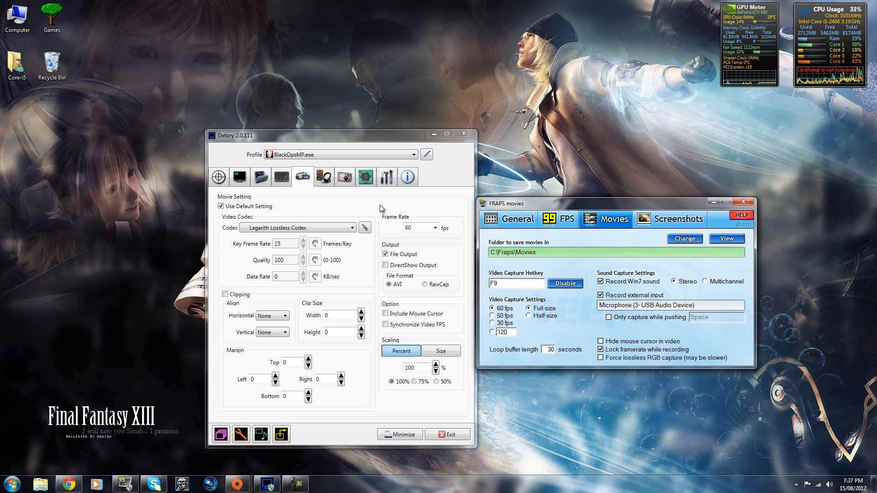
mouse_move(459, 306)
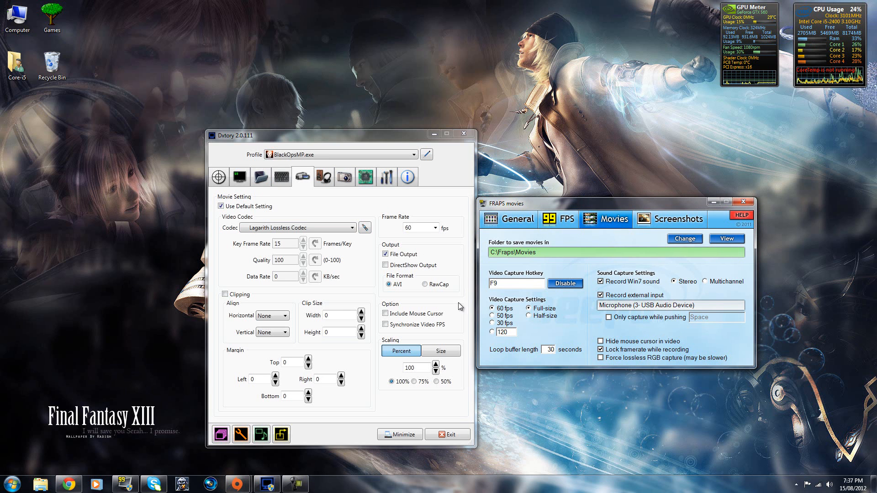
mouse_move(435, 263)
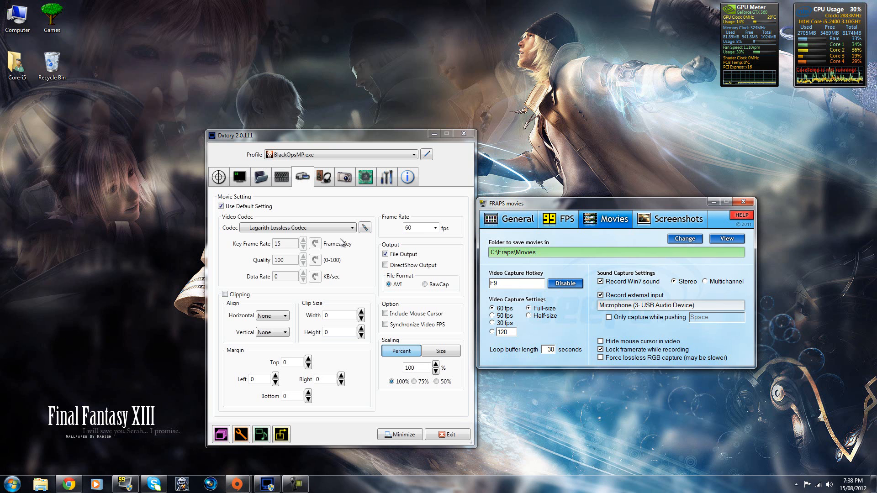
mouse_move(336, 241)
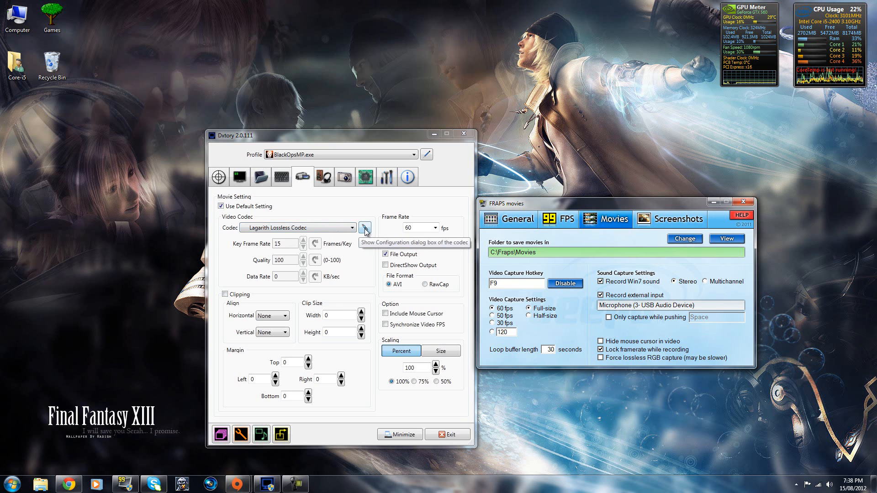
click(365, 227)
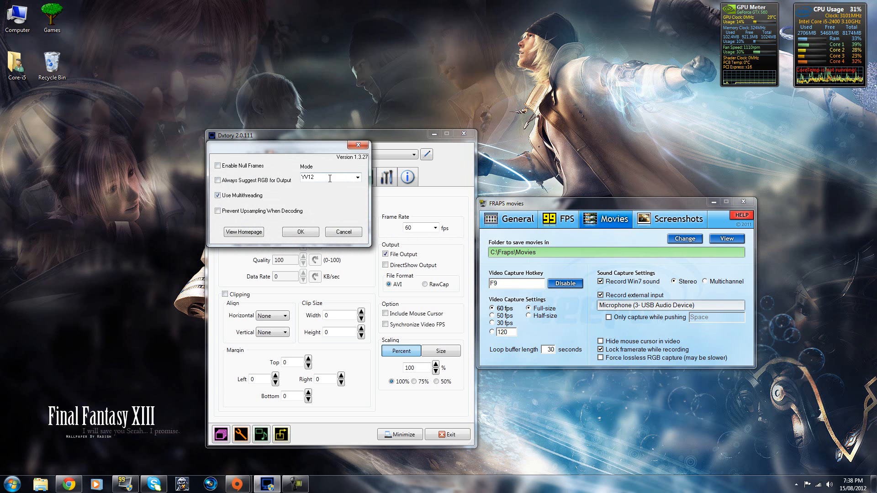
click(329, 177)
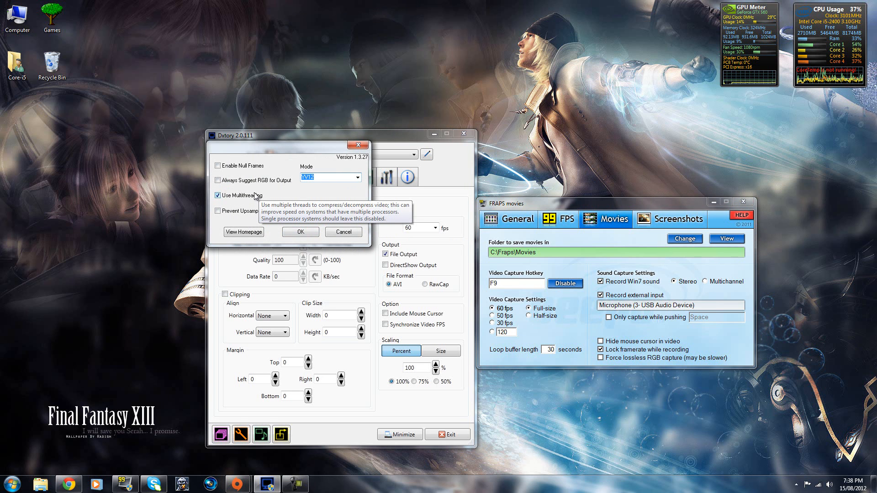
mouse_move(239, 192)
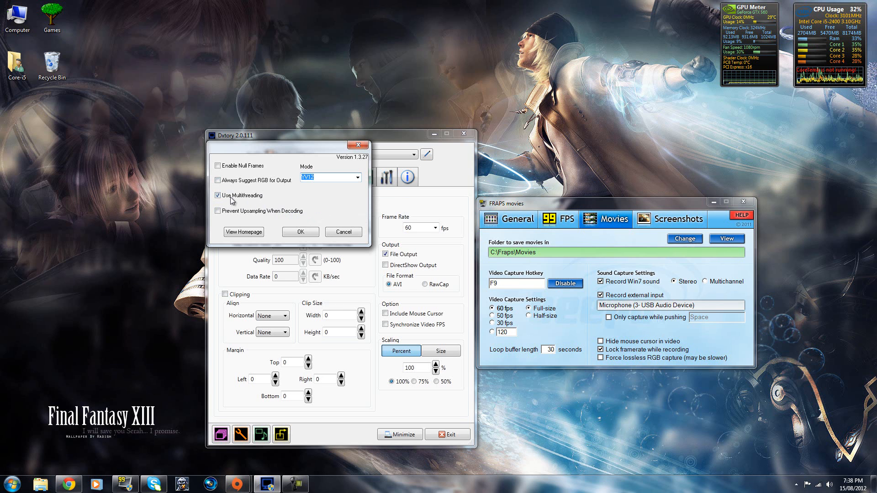
mouse_move(237, 200)
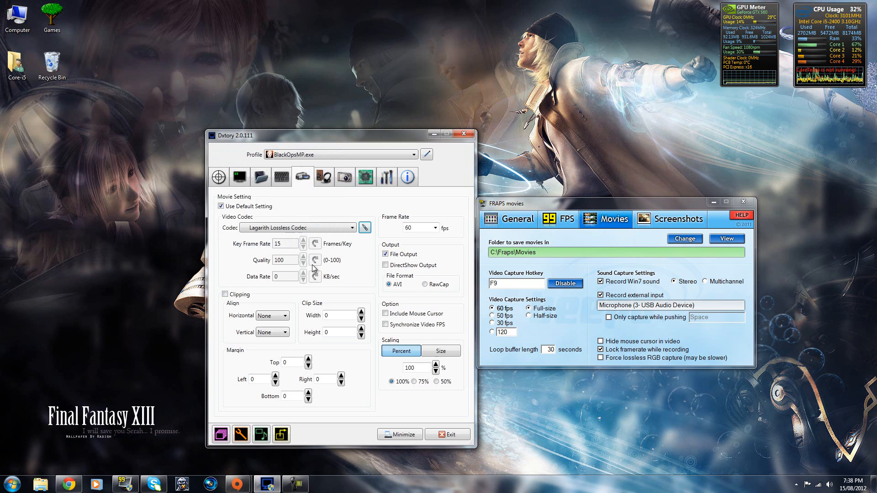
mouse_move(324, 177)
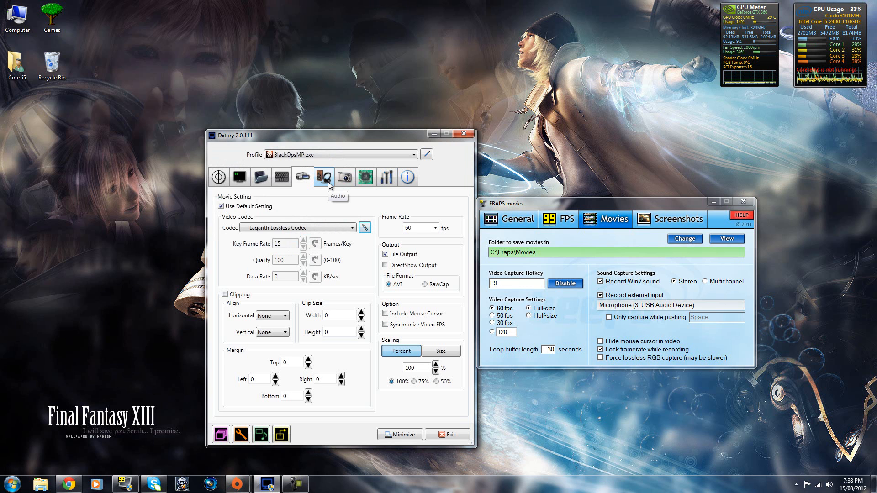
Move through the ScreenShot and Global tabs to Advanced and enable Limit Video FPS at 60
click(344, 177)
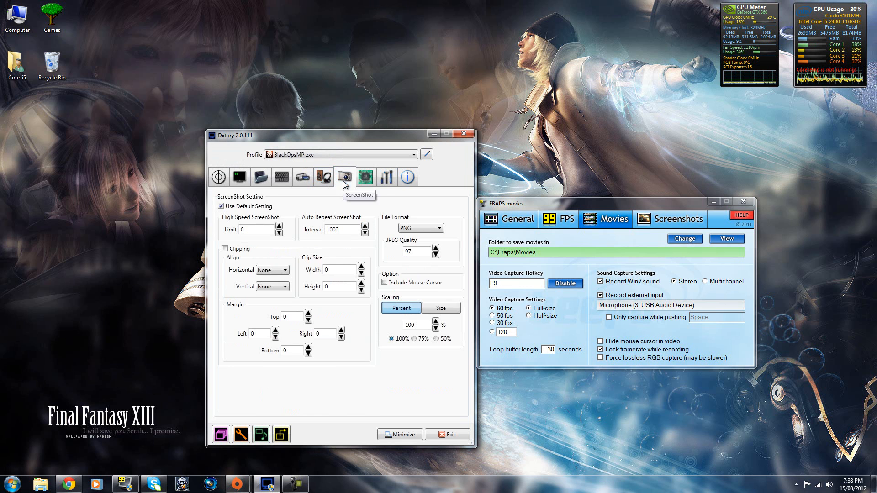
click(366, 177)
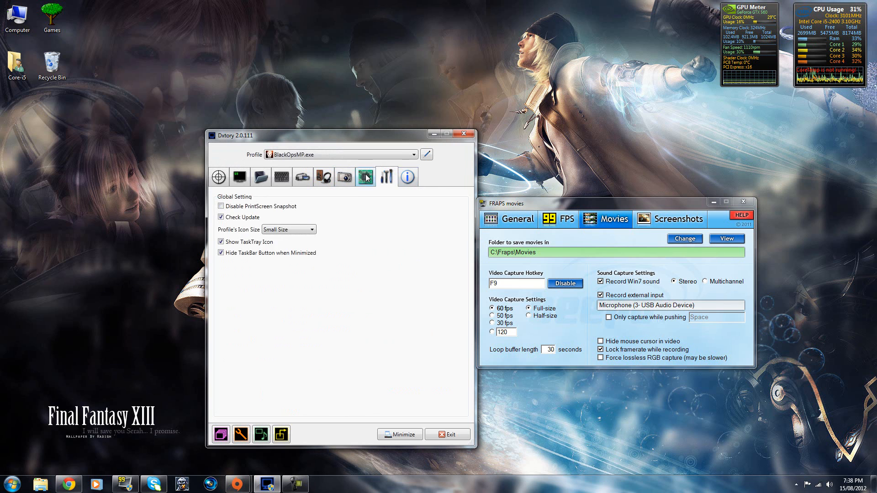
click(366, 177)
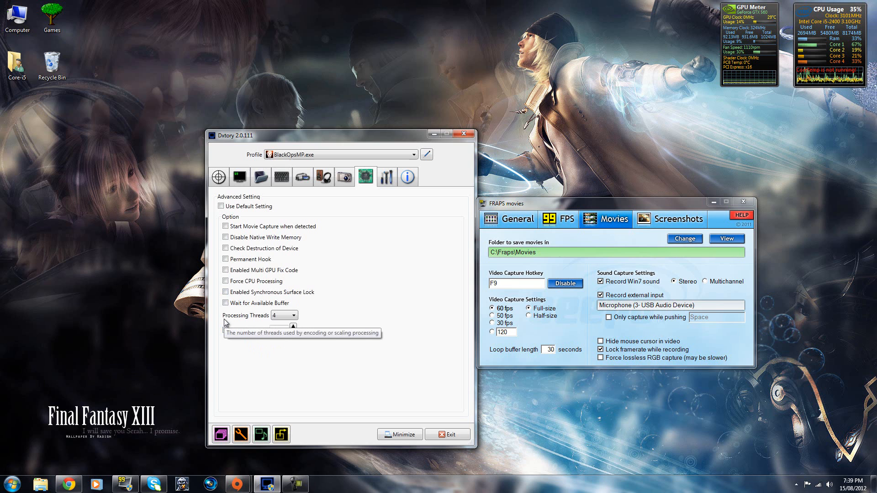
click(296, 316)
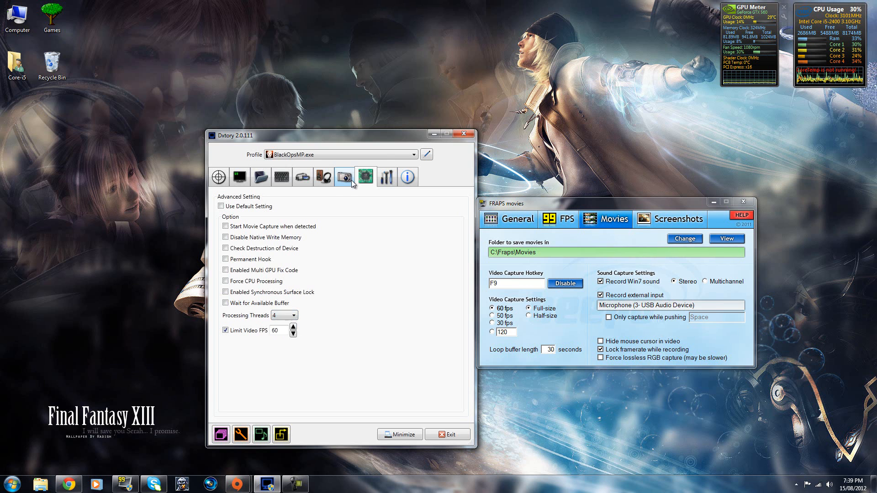
Review the audio settings (PCM codec, Realtek speakers), then return to the movie settings
click(302, 176)
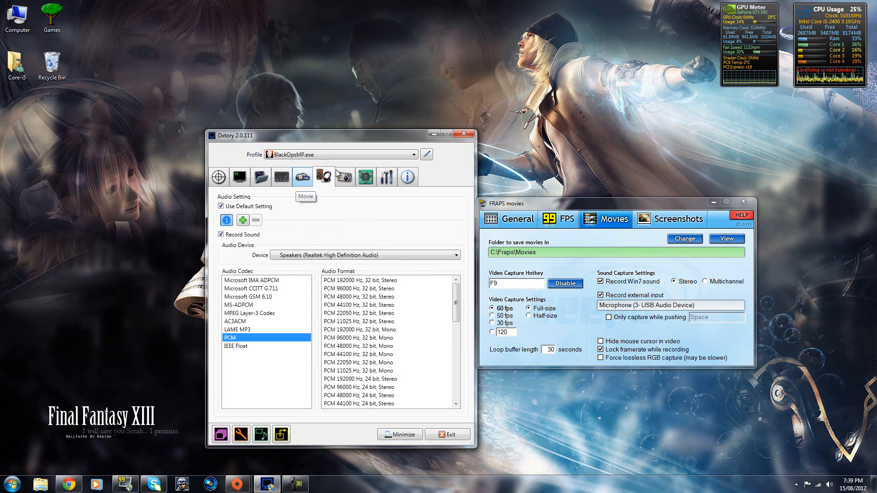
mouse_move(312, 199)
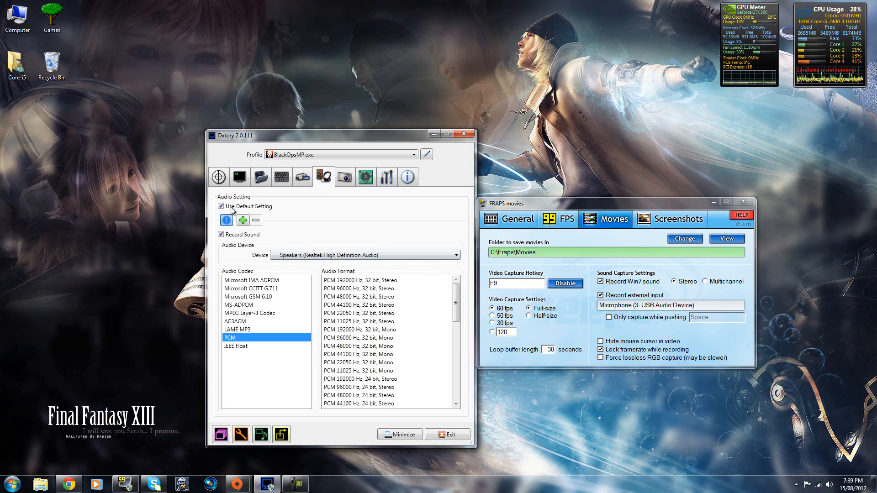
mouse_move(325, 265)
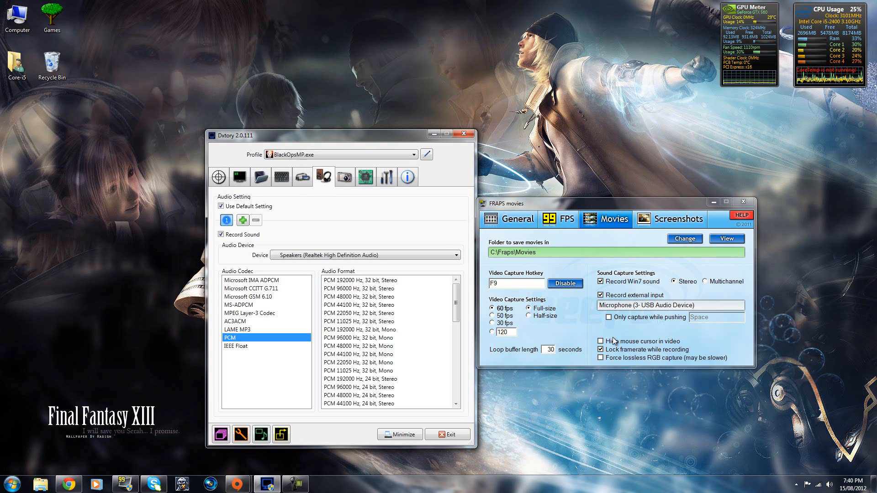
click(302, 177)
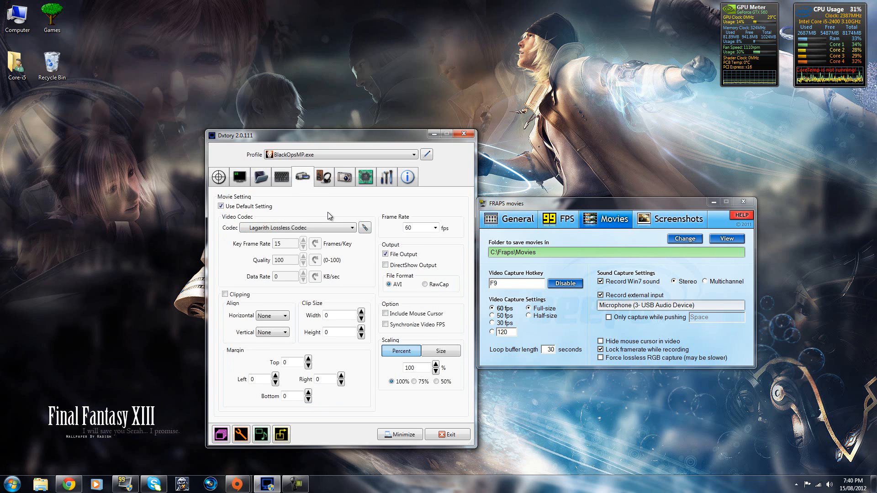
mouse_move(269, 189)
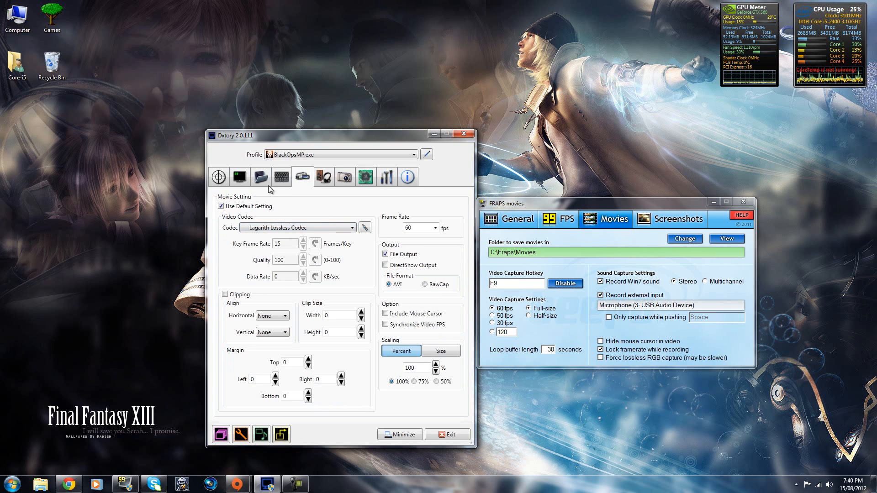
mouse_move(266, 219)
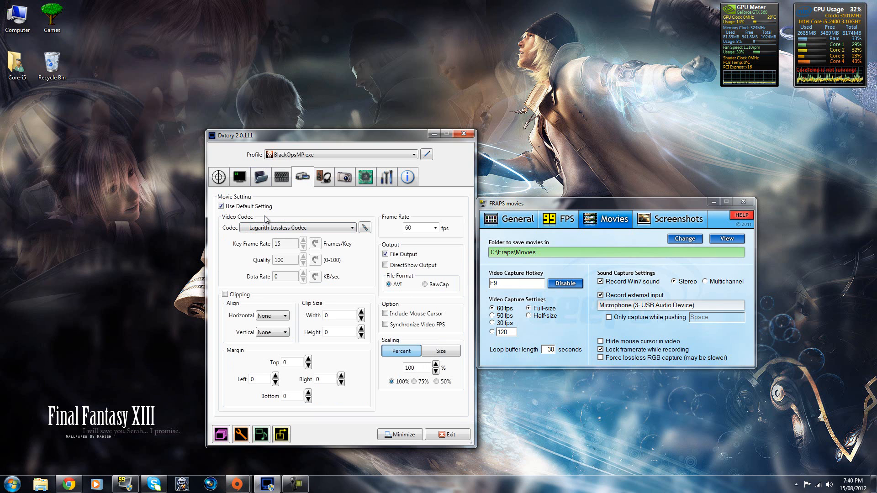